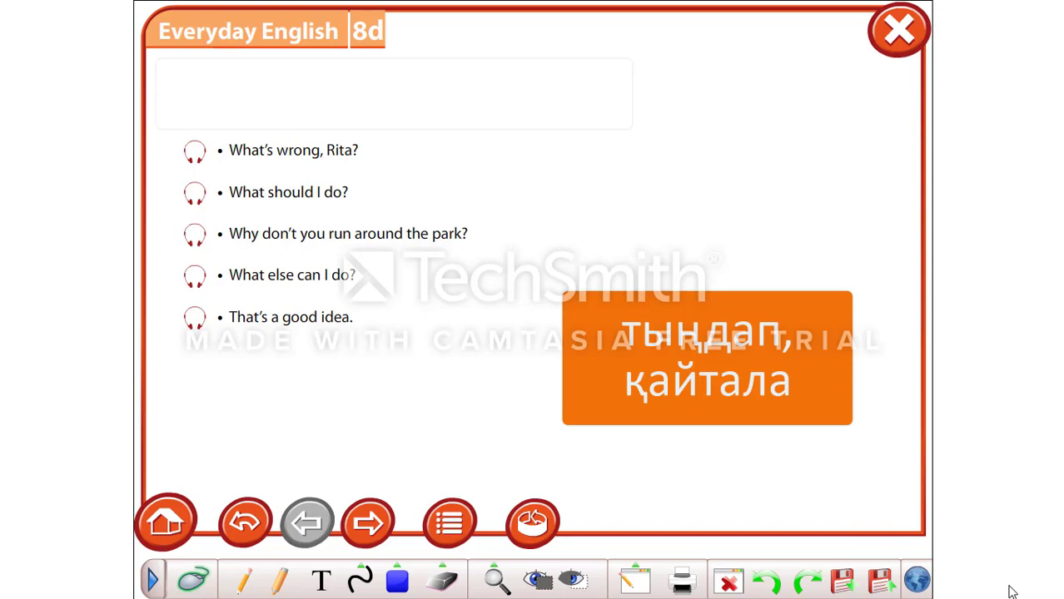
mouse_move(220, 164)
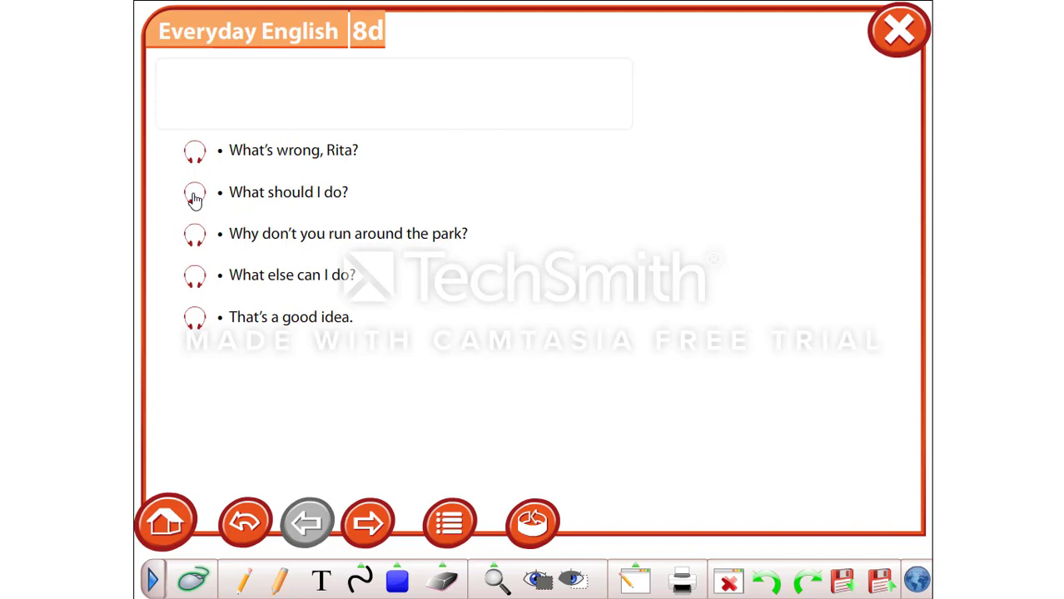
mouse_move(195, 236)
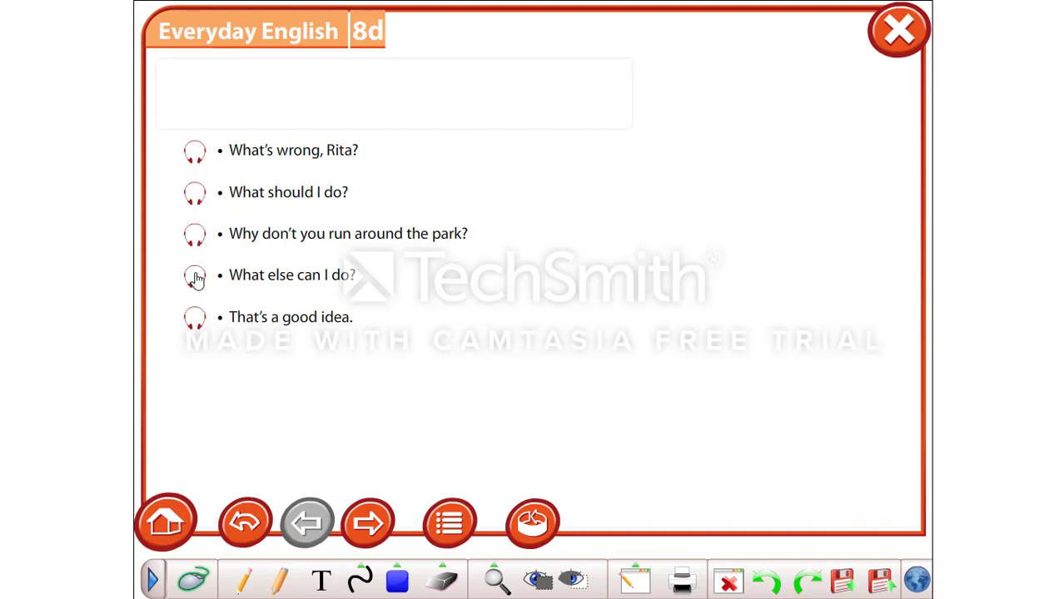
mouse_move(196, 320)
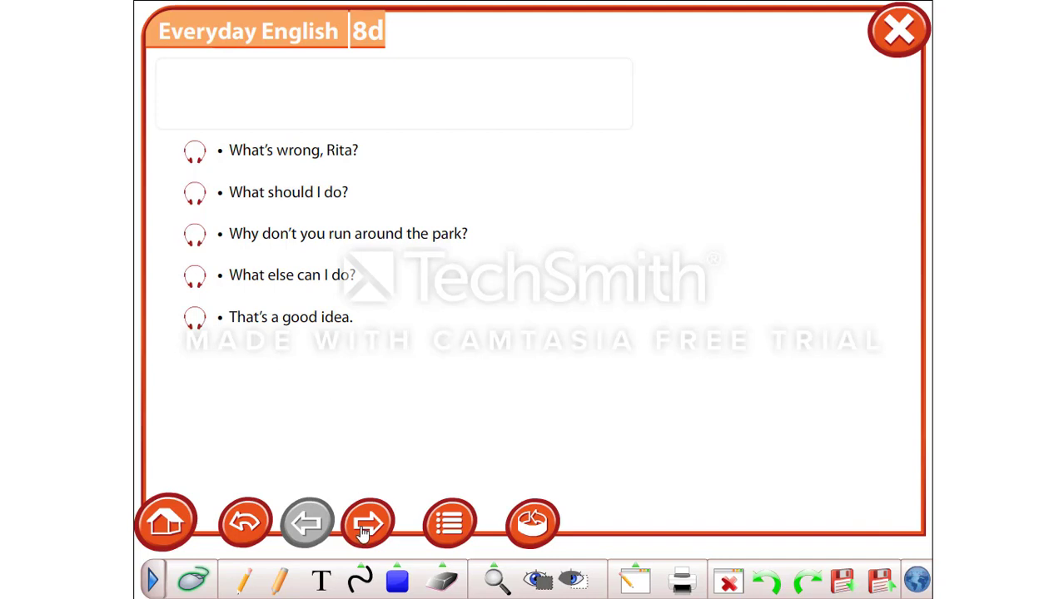
Advance from the lesson 8d sentence list to the full Diana and Rita dialogue page.
left_click(368, 523)
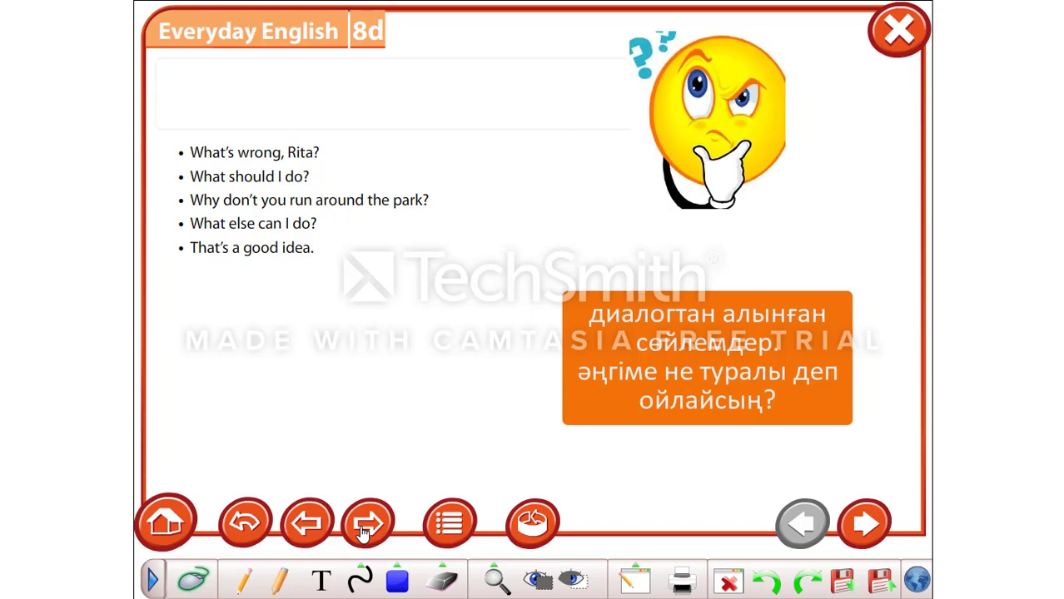
left_click(367, 523)
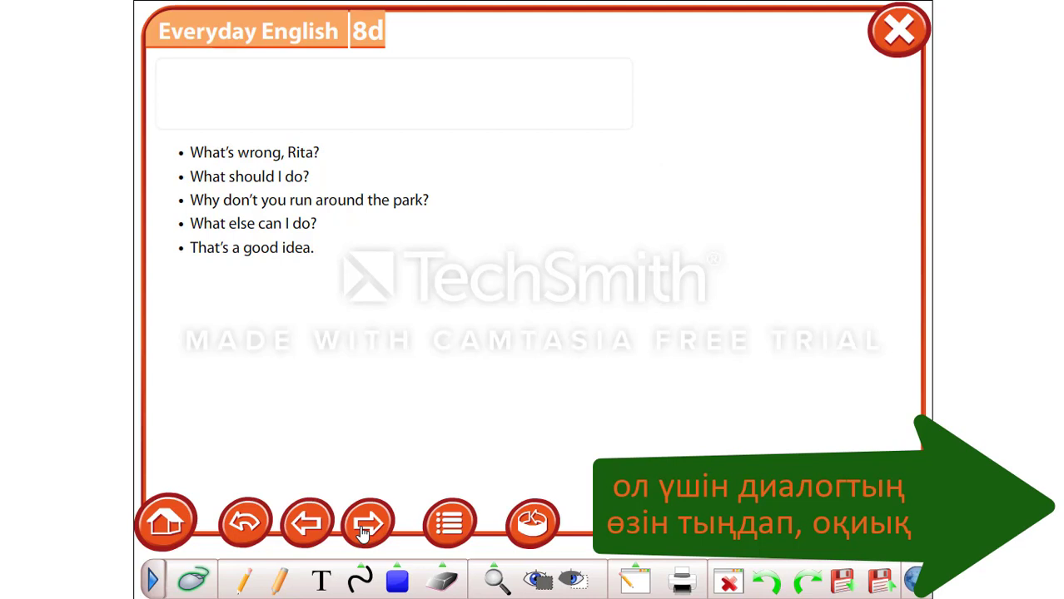
mouse_move(348, 537)
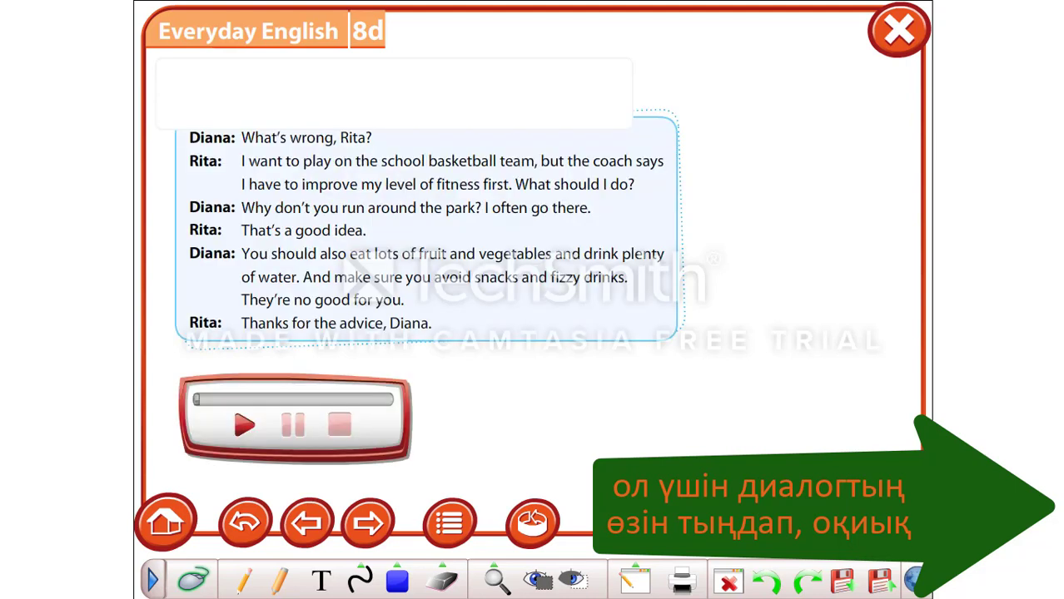
Play the Diana and Rita dialogue recording through to its end.
left_click(244, 426)
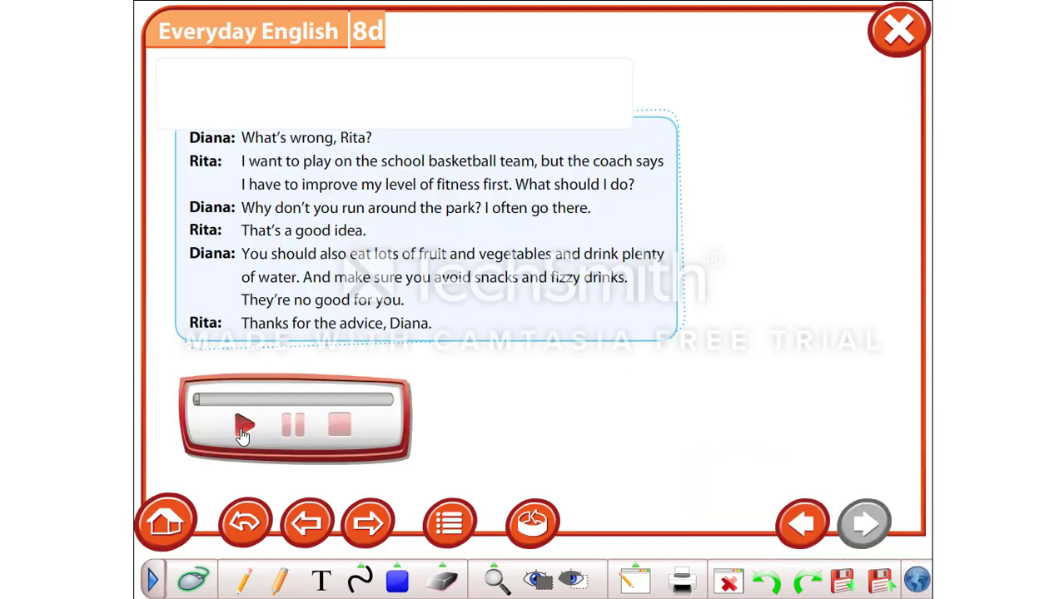
left_click(243, 425)
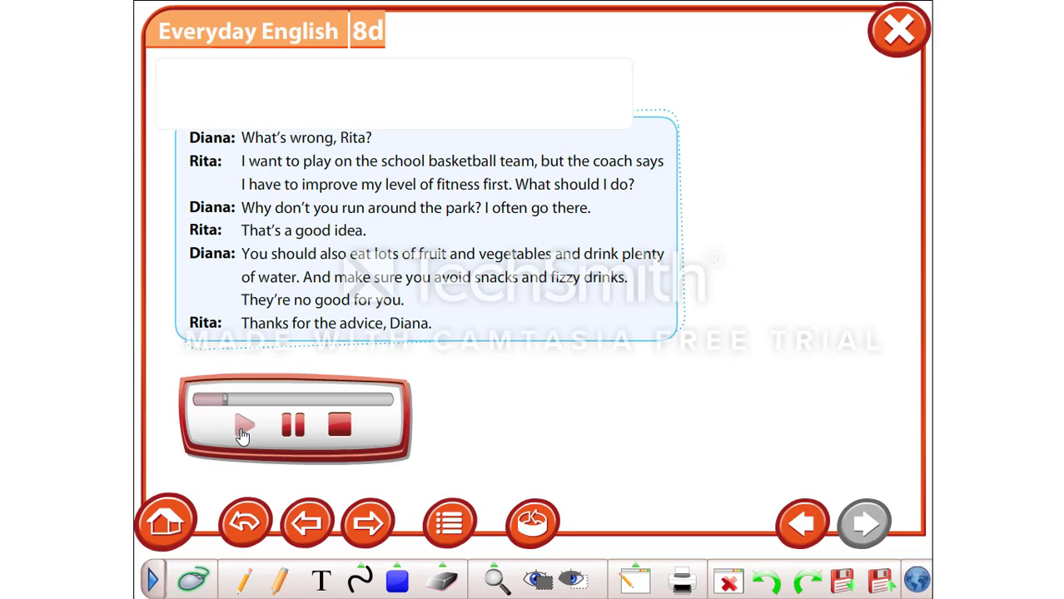
left_click(244, 426)
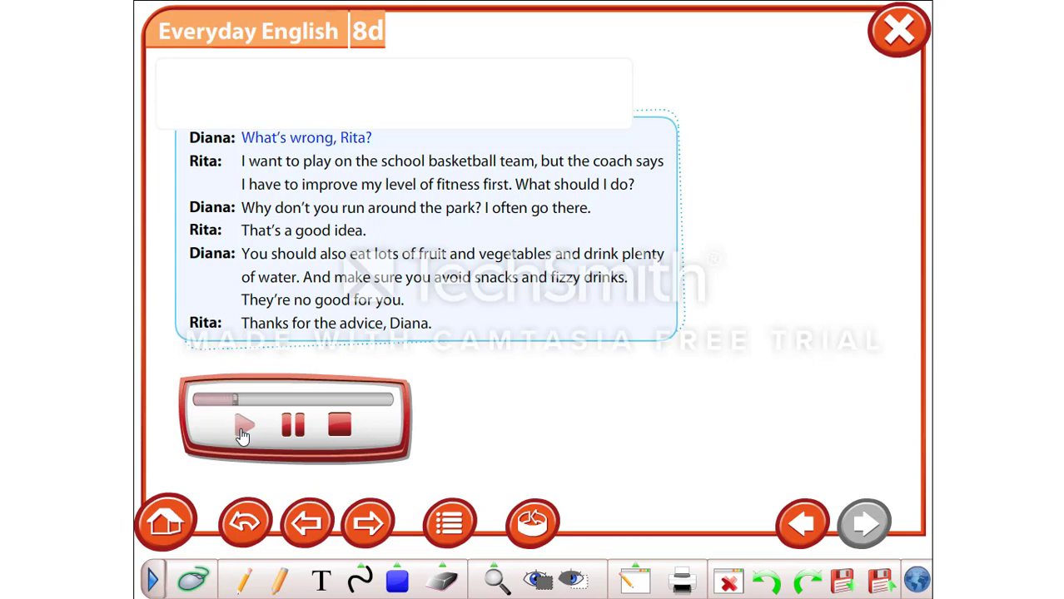
left_click(243, 425)
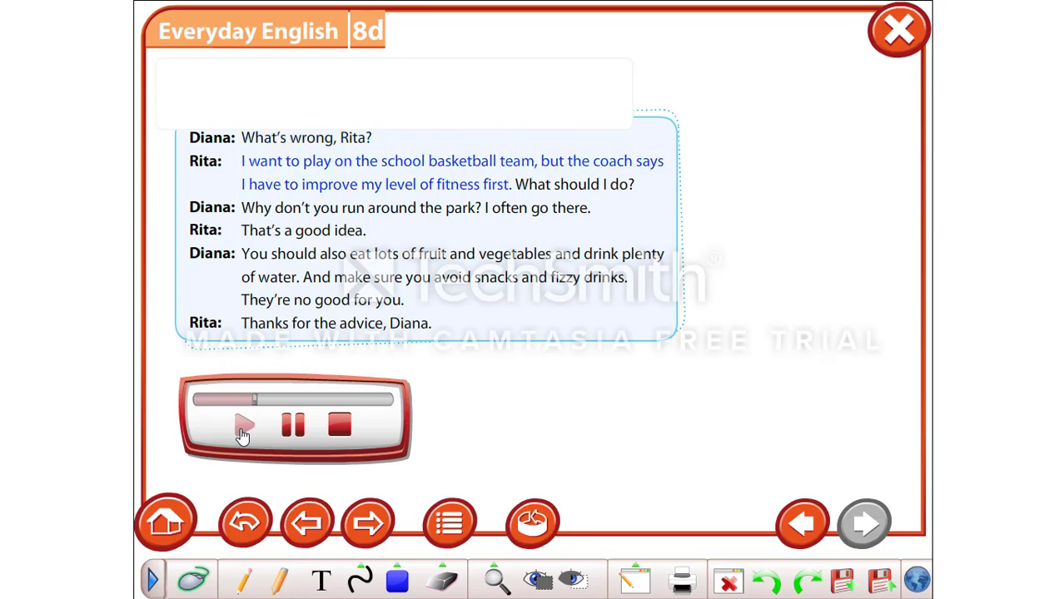
left_click(243, 424)
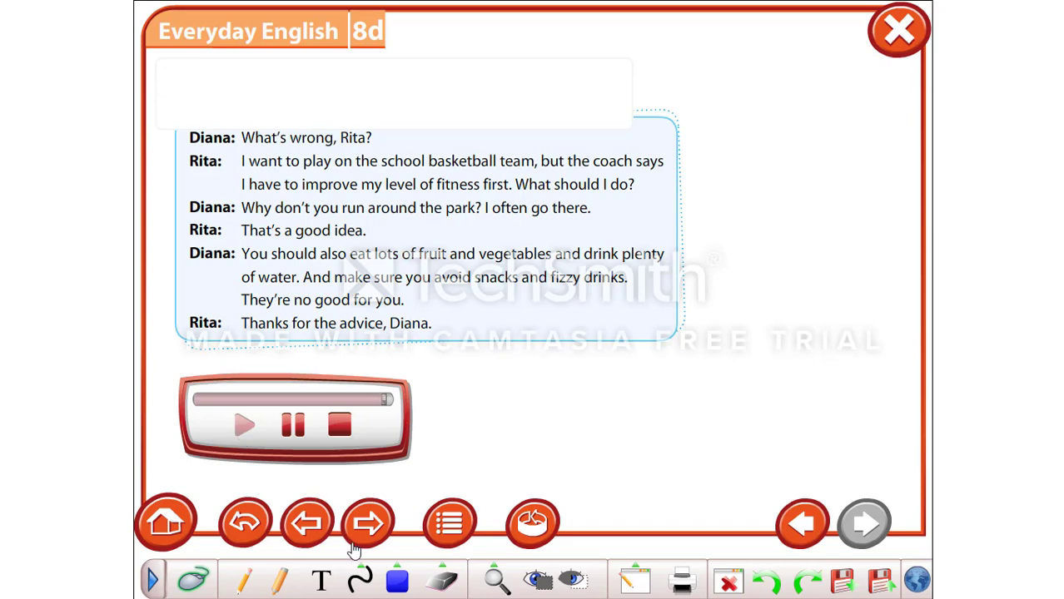
Move past the comprehension view of the dialogue onto the Task 1 page.
left_click(367, 522)
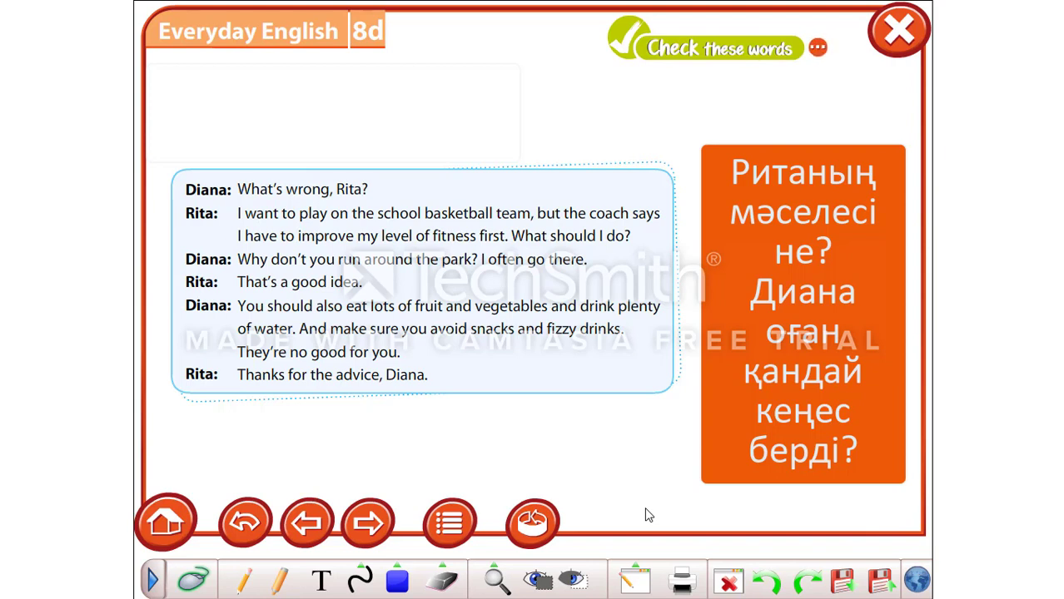
left_click(367, 522)
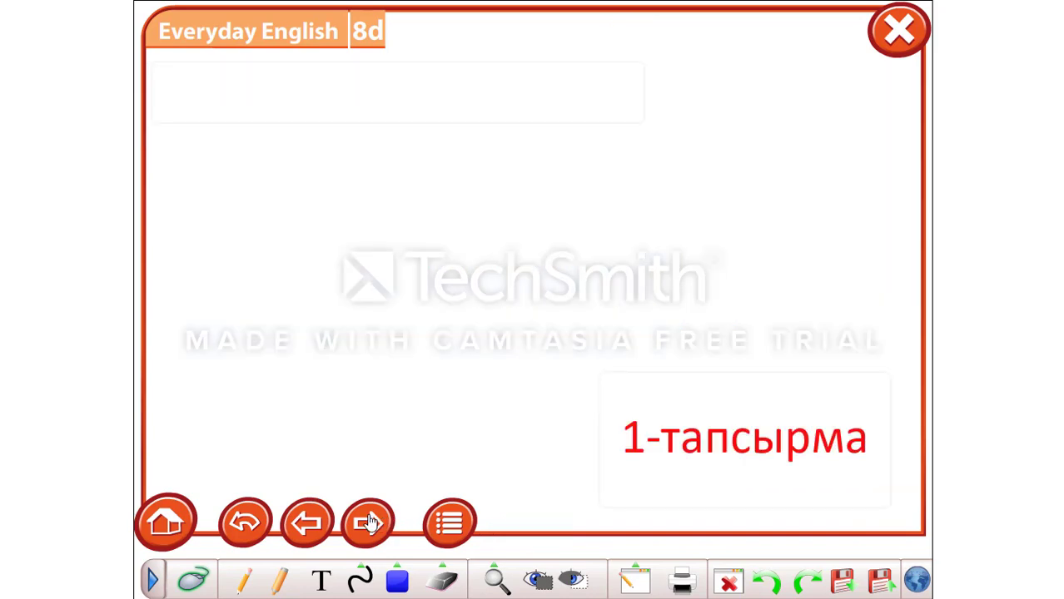
Load the Task 1 page showing the Student A/B advice role-play instructions with a recording player.
left_click(367, 522)
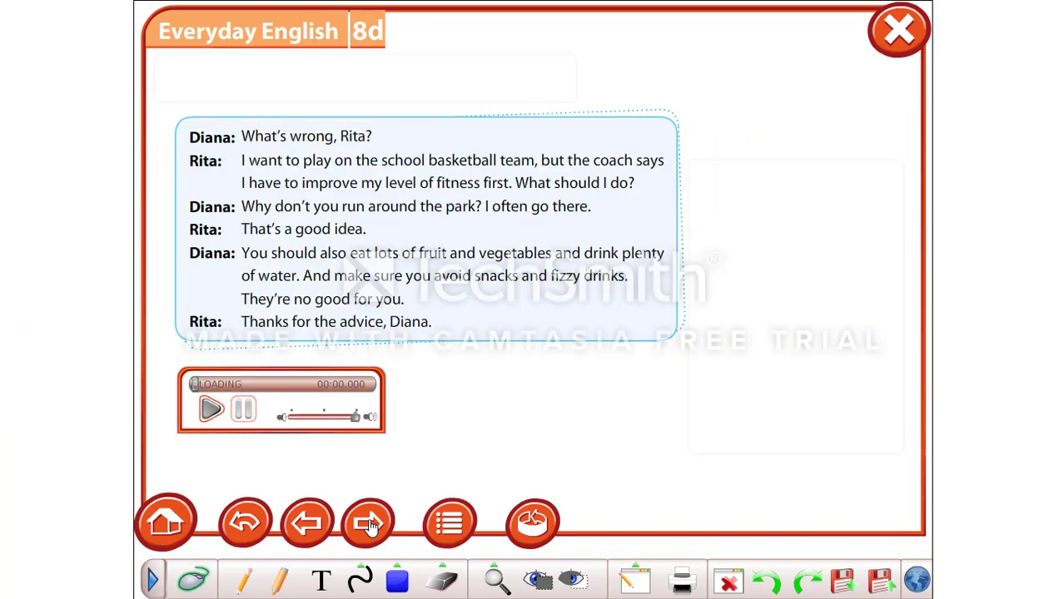
left_click(367, 523)
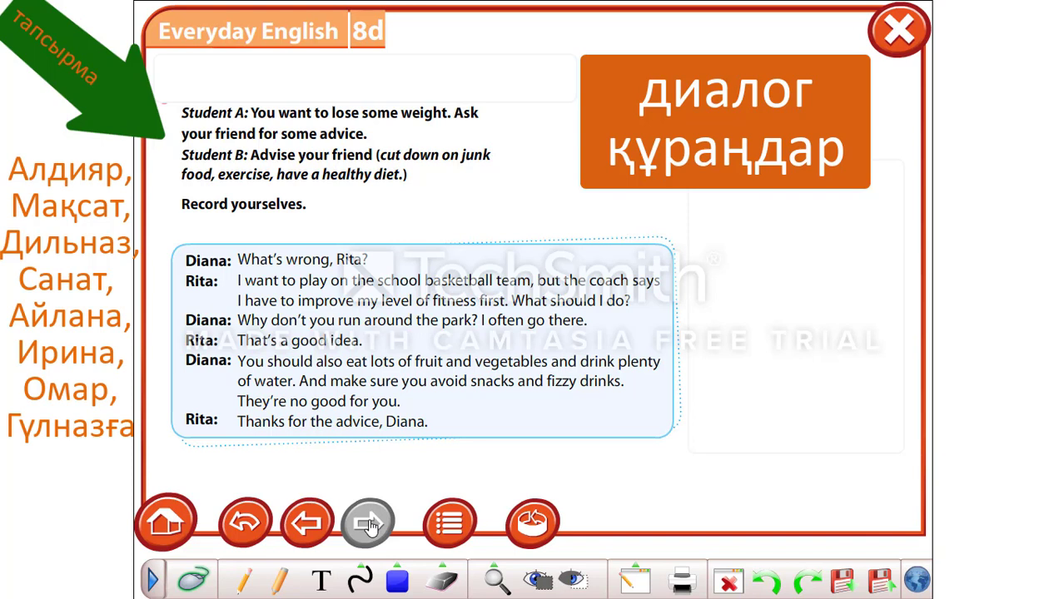
left_click(368, 523)
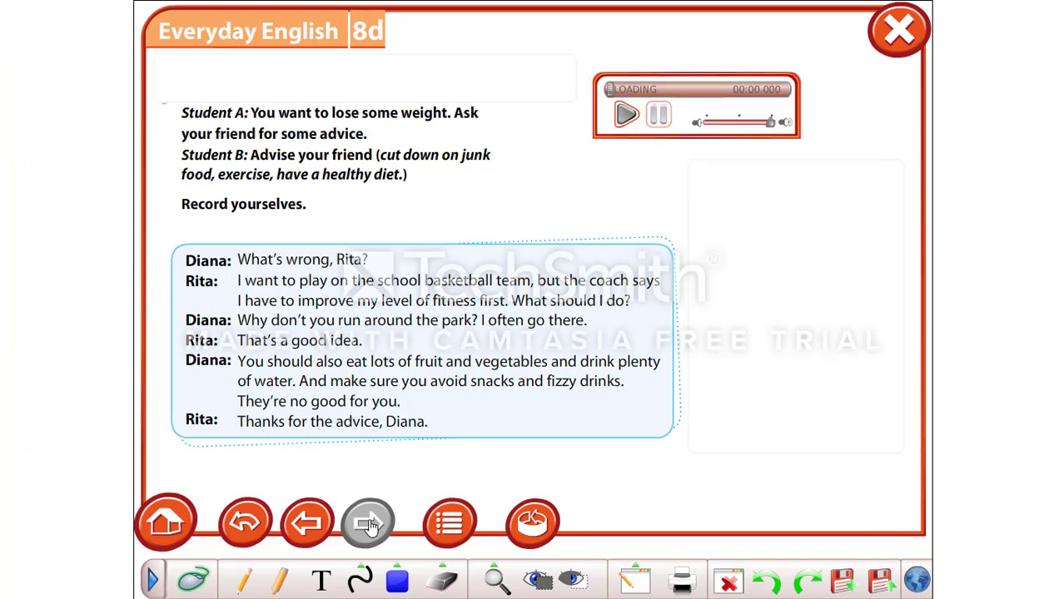